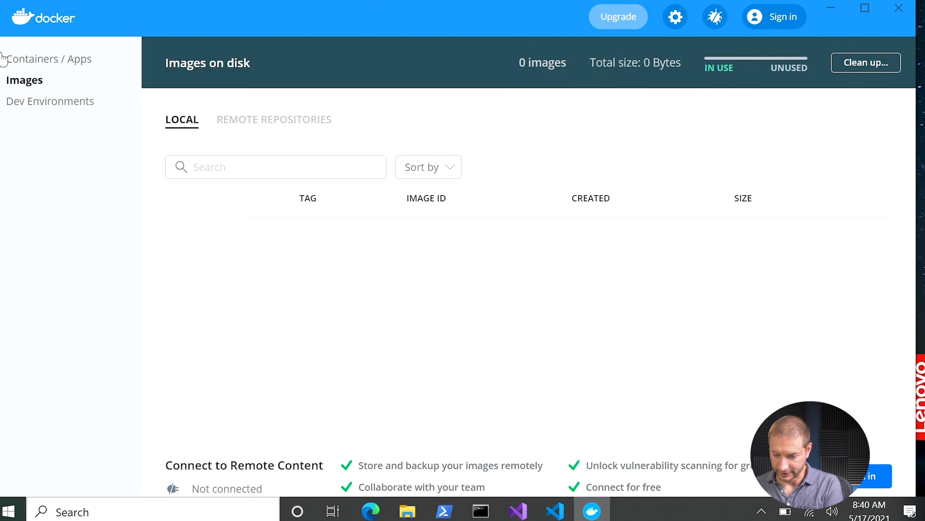
# - Check that Containers / Apps and Images are both empty, then minimize Docker Desktop
pyautogui.click(51, 58)
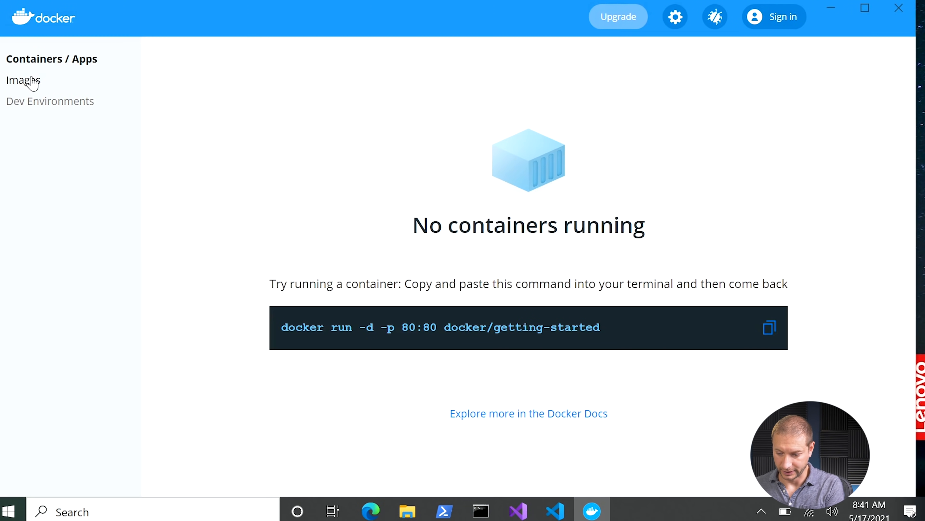
pyautogui.click(24, 79)
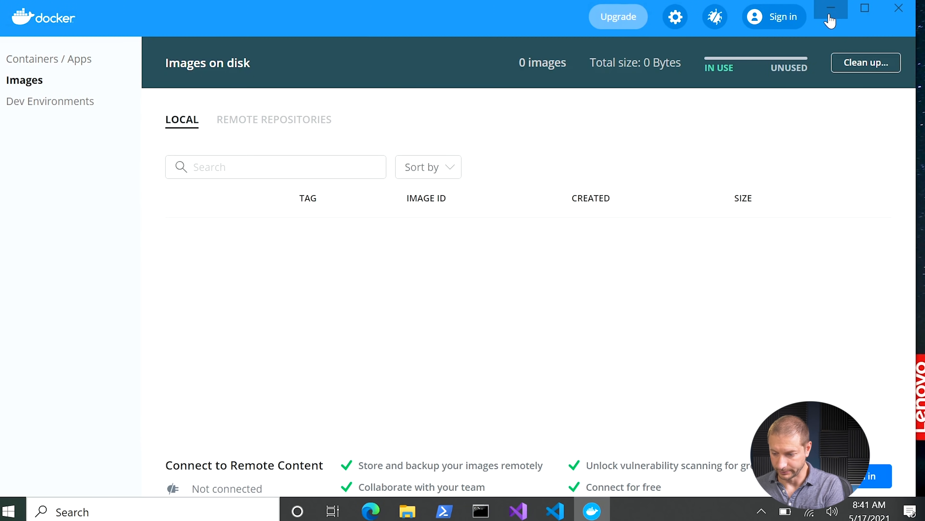
pyautogui.click(831, 8)
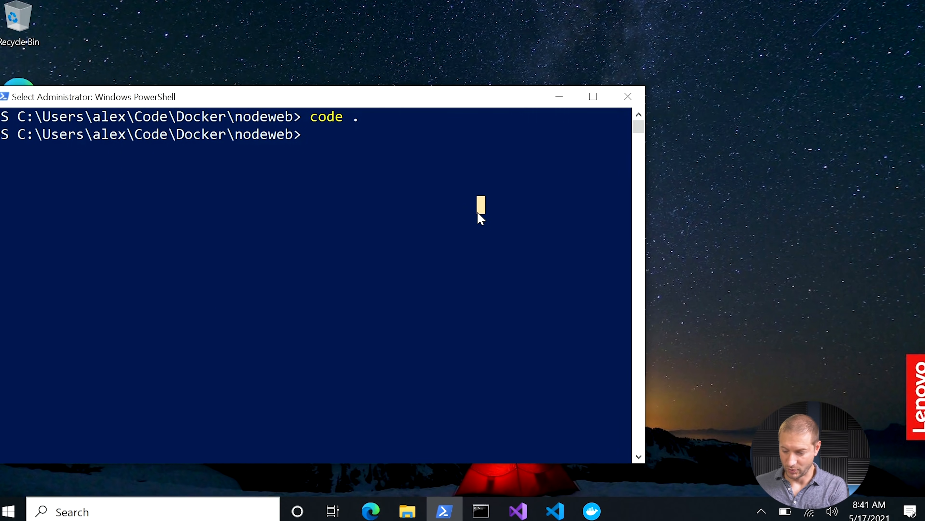
# - Begin a Measure-Command { } block at the nodeweb prompt with docker inside the braces
pyautogui.write('Measure-Command {')
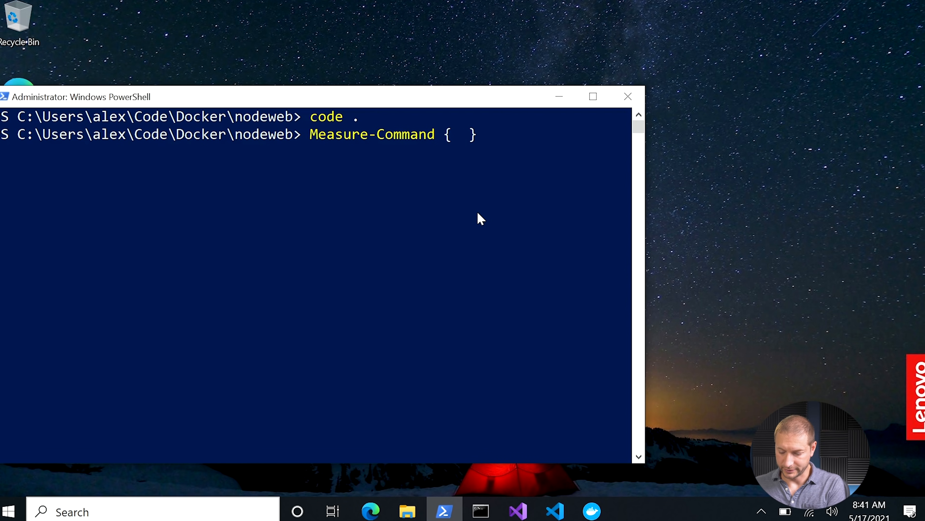
pyautogui.write('docker')
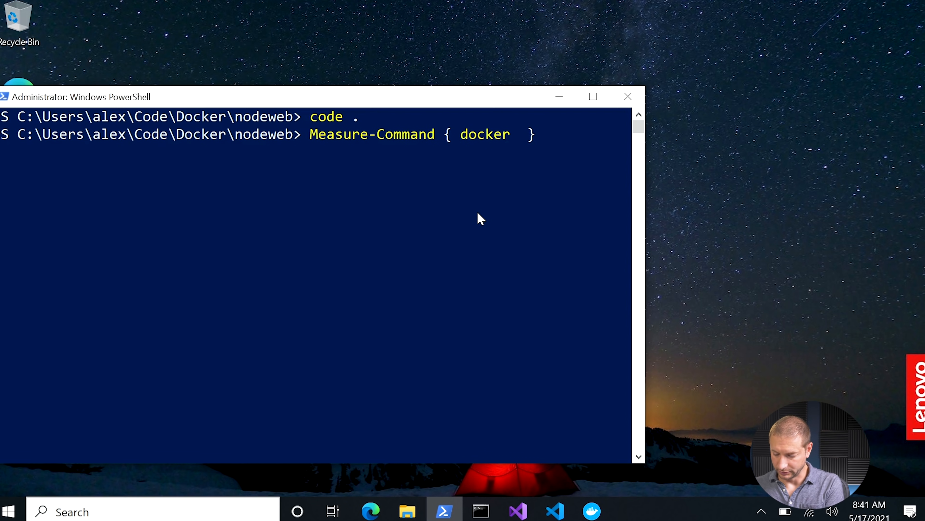